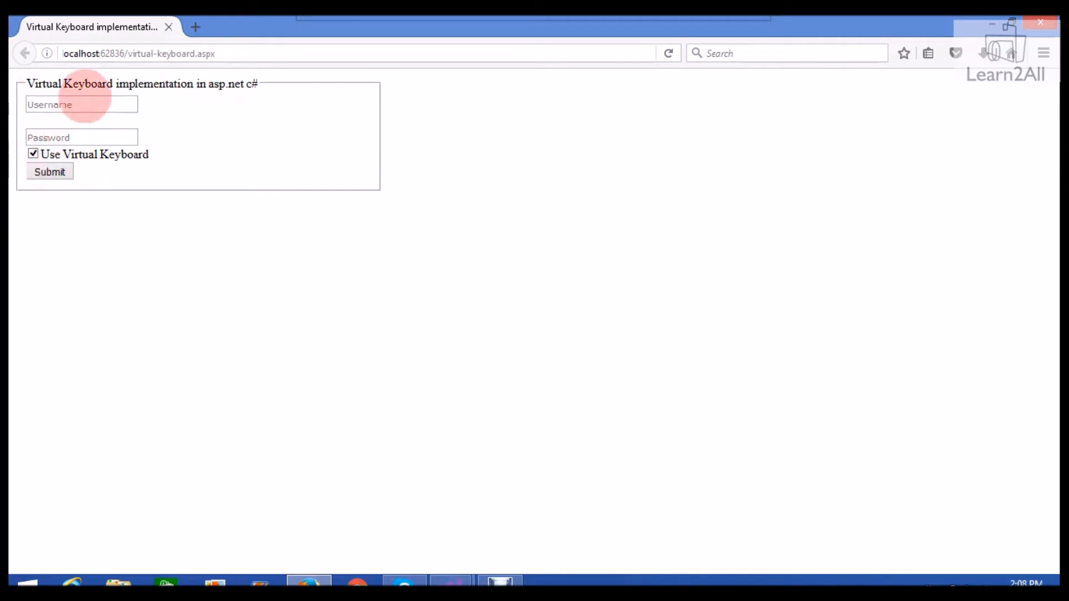
Show the virtual-keyboard.aspx form markup with Username, Password, checkbox and Submit button.
click(81, 104)
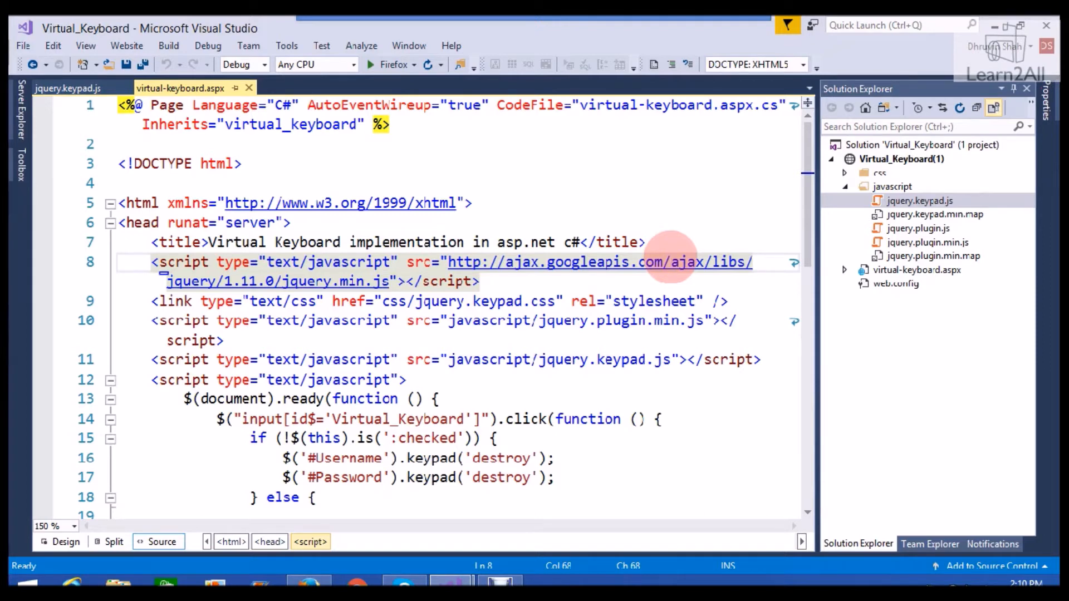
mouse_move(989, 248)
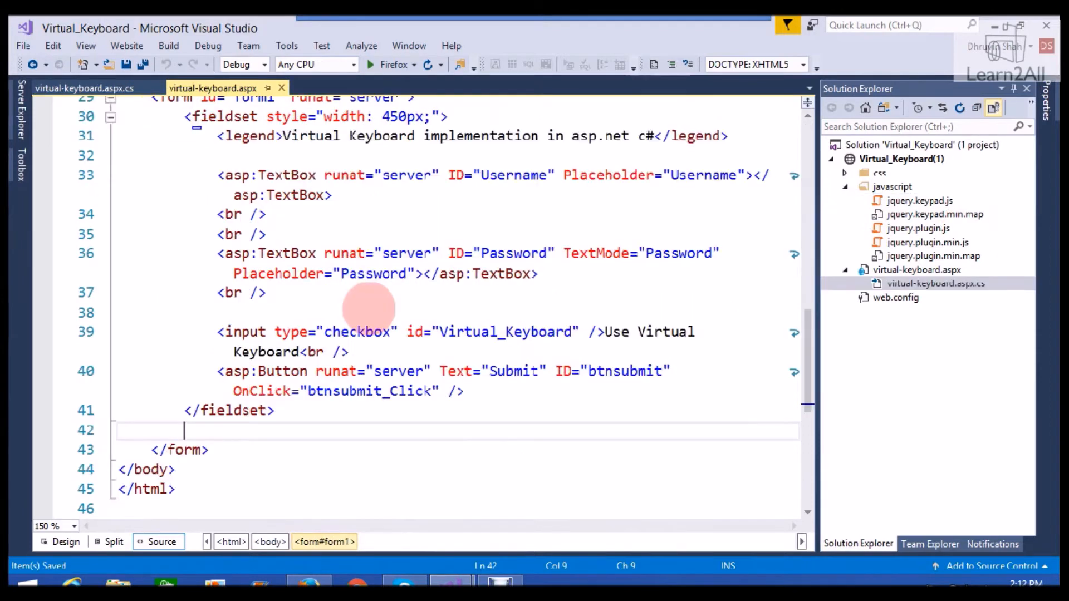
mouse_move(365, 177)
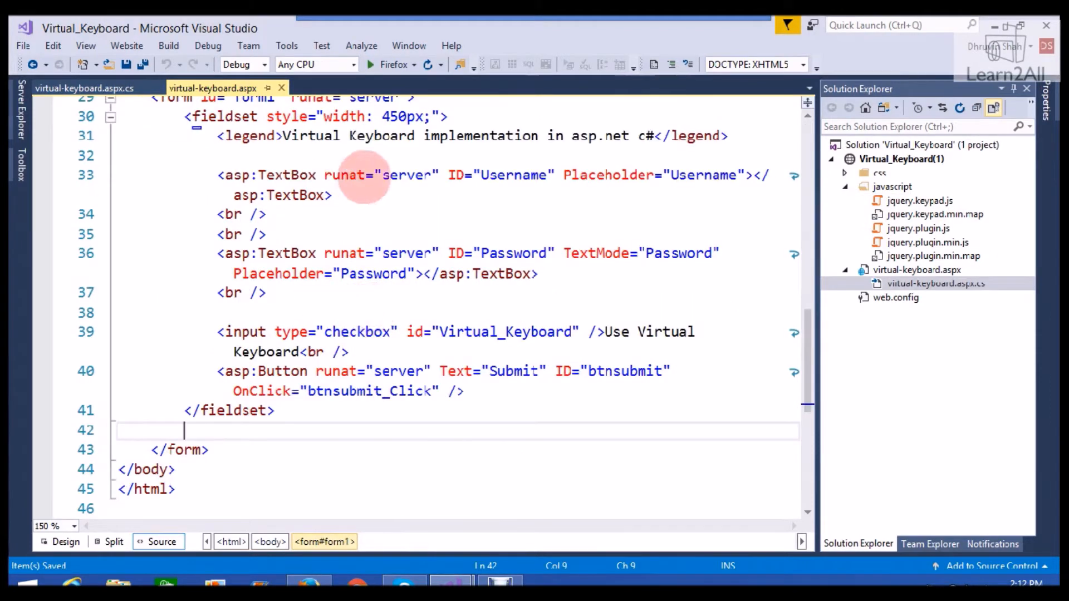
click(510, 174)
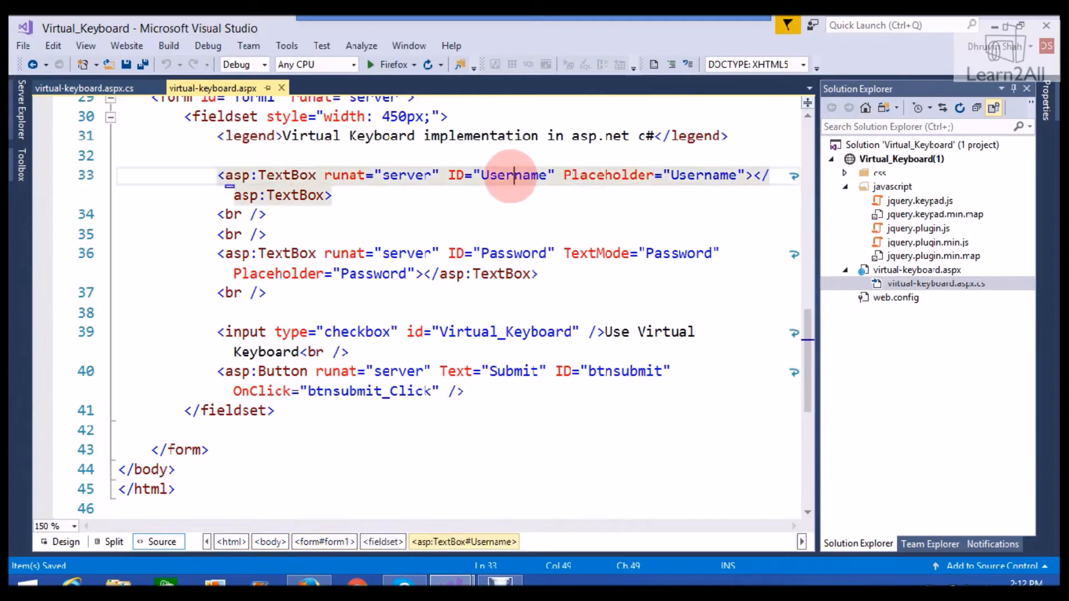
mouse_move(456, 361)
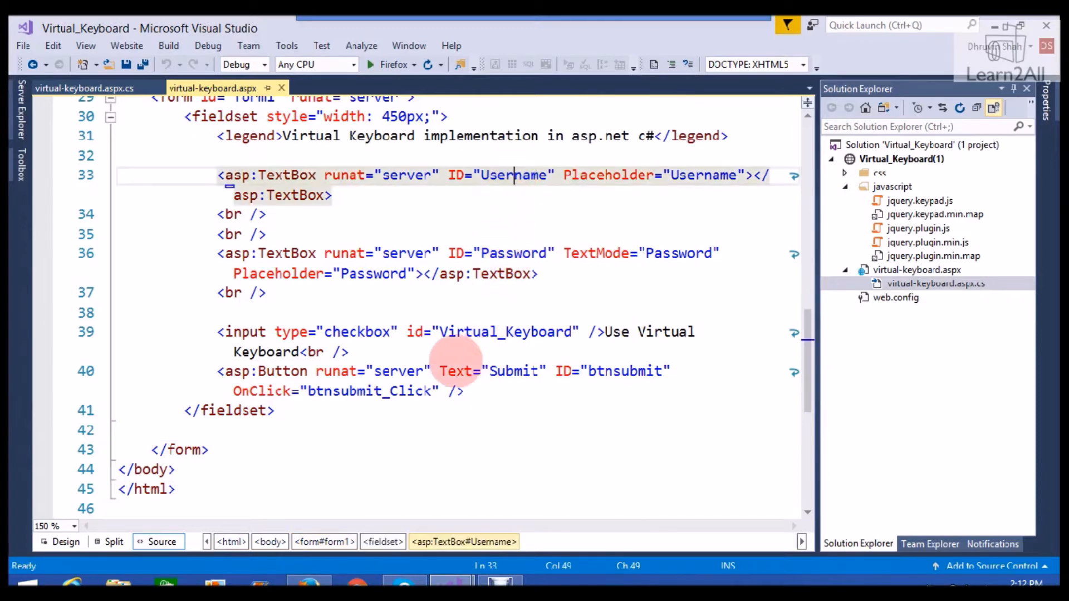
mouse_move(491, 334)
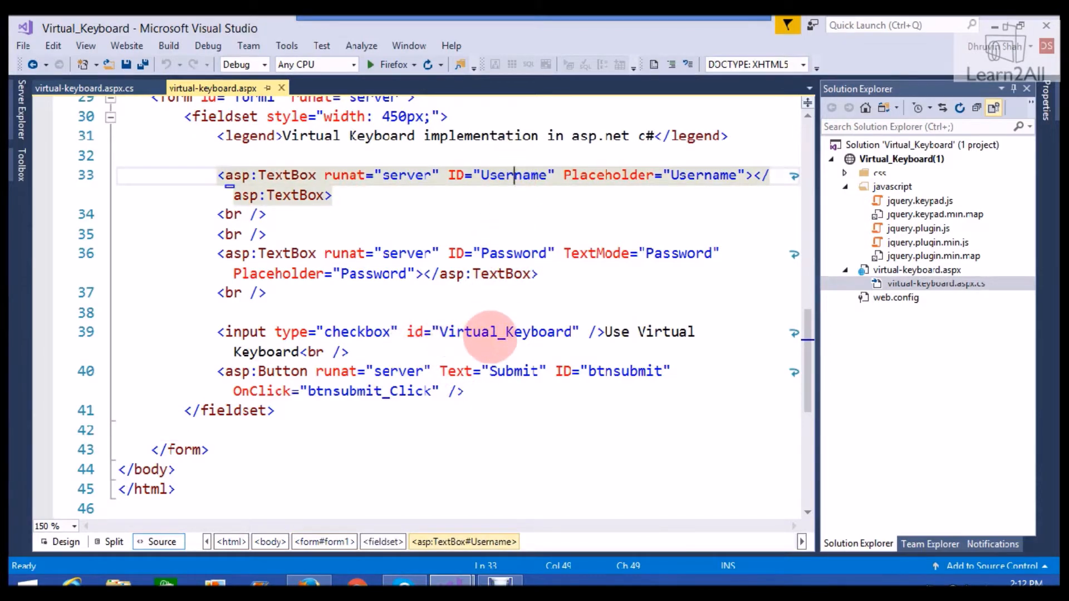
click(490, 332)
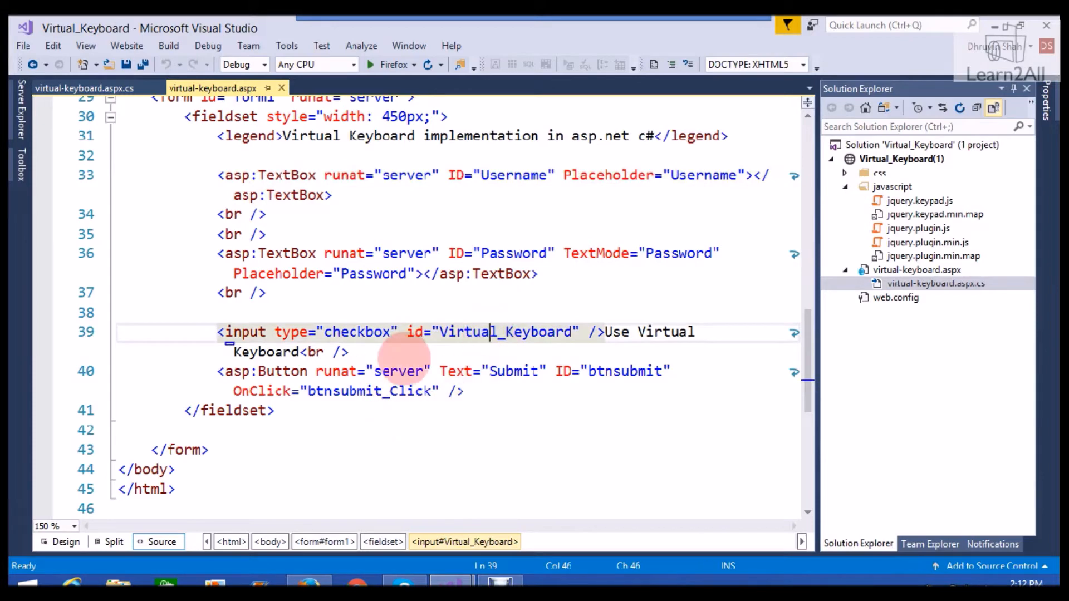
mouse_move(624, 377)
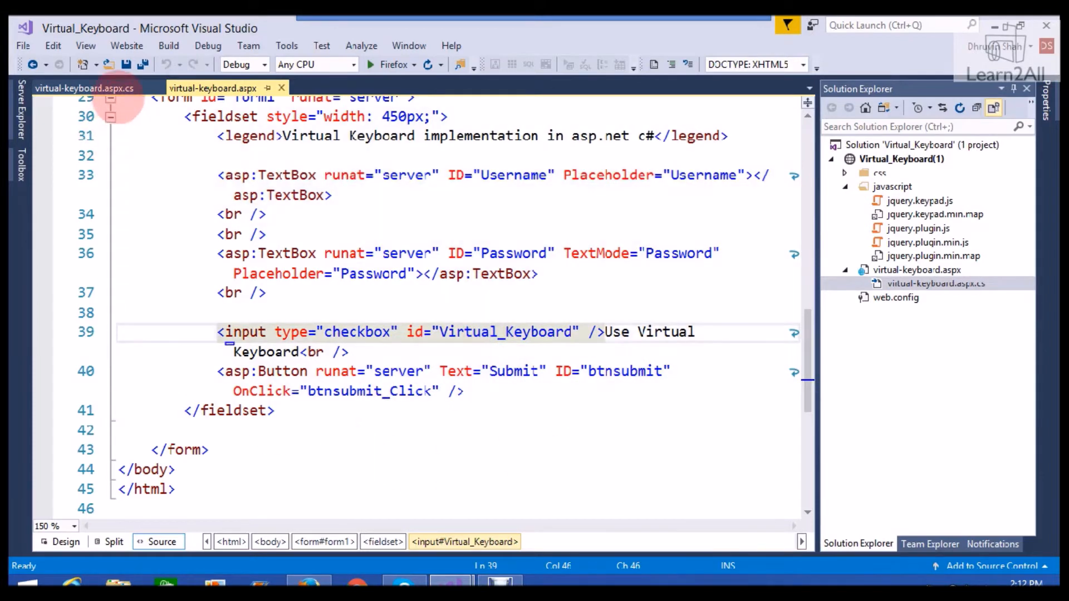
View the btnsubmit_Click credential-checking handler in virtual-keyboard.aspx.cs, then return to the markup.
click(83, 88)
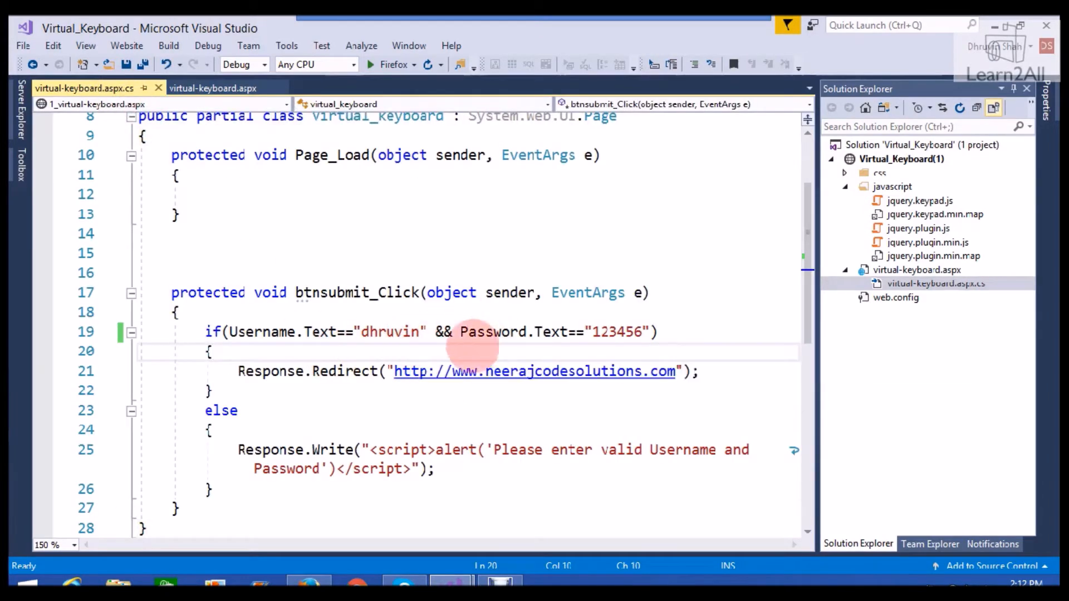
mouse_move(672, 321)
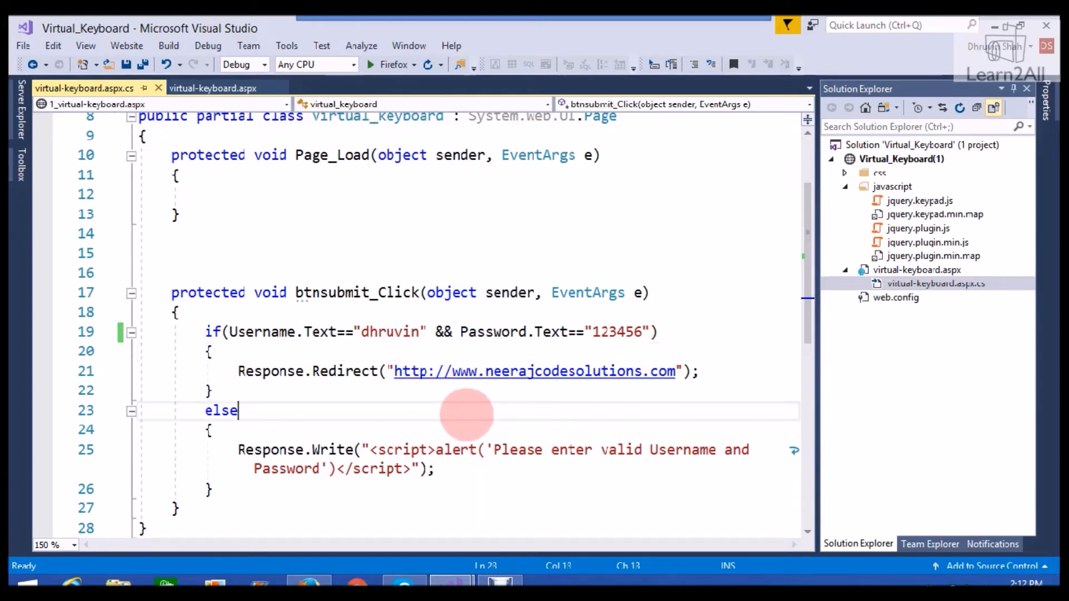
mouse_move(533, 371)
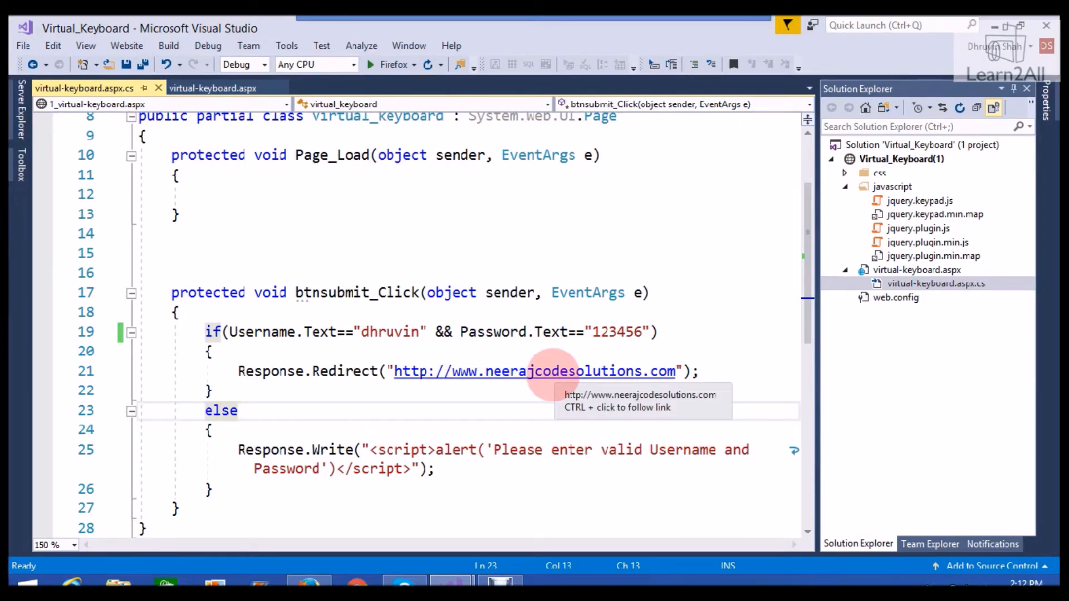
click(214, 88)
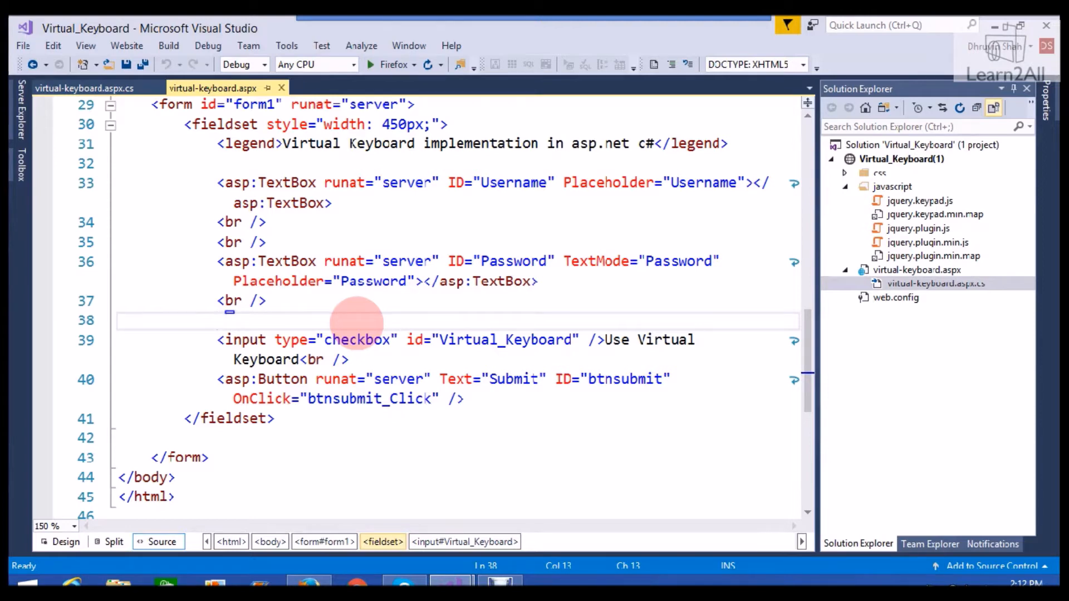
mouse_move(423, 283)
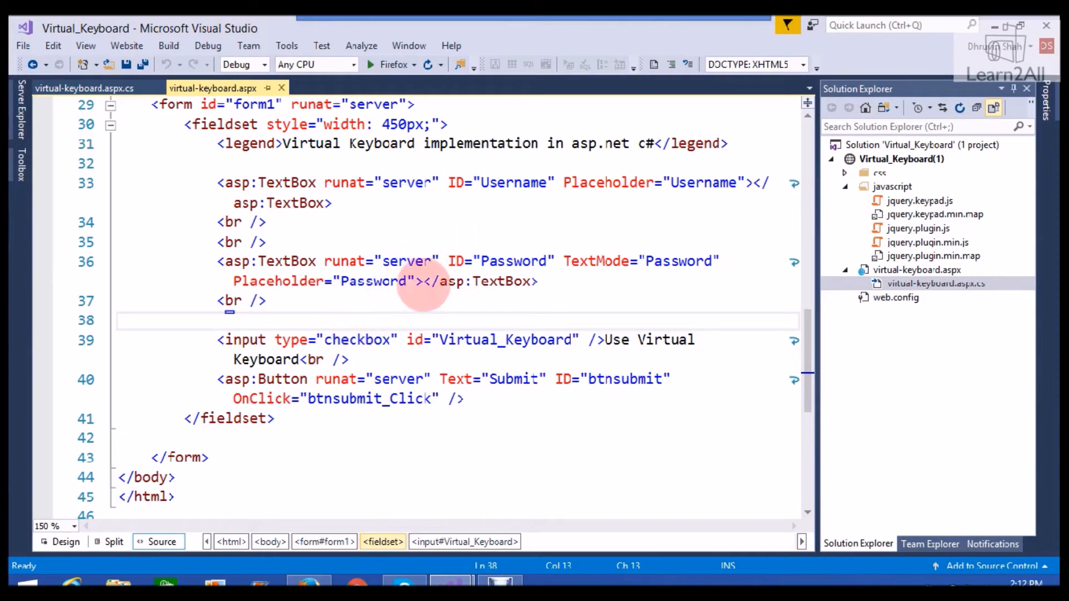
Show the page head with the jQuery, keypad stylesheet and keypad script references.
click(238, 222)
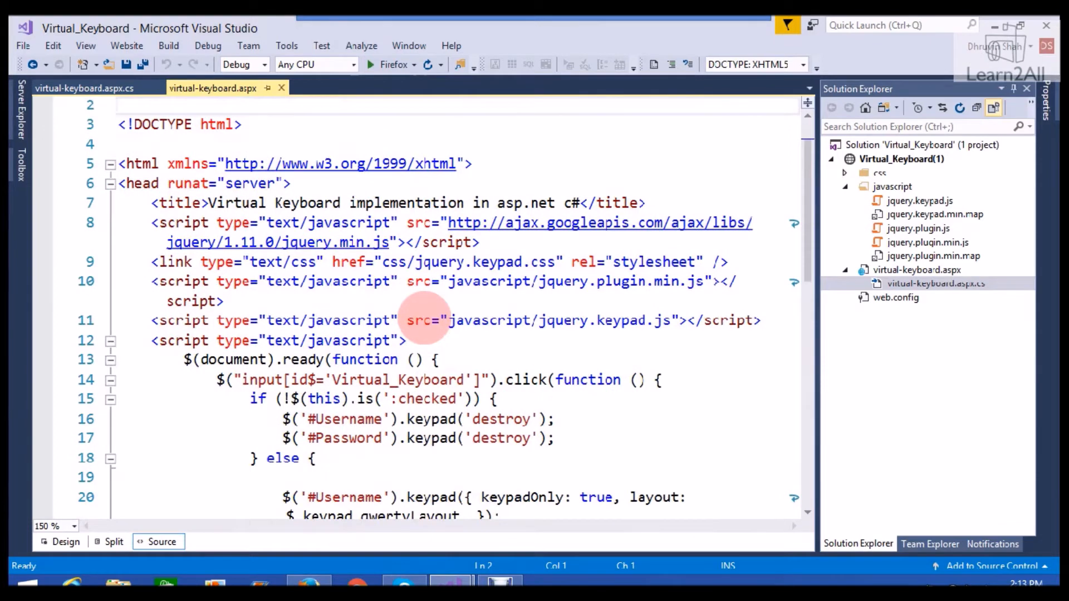
mouse_move(402, 279)
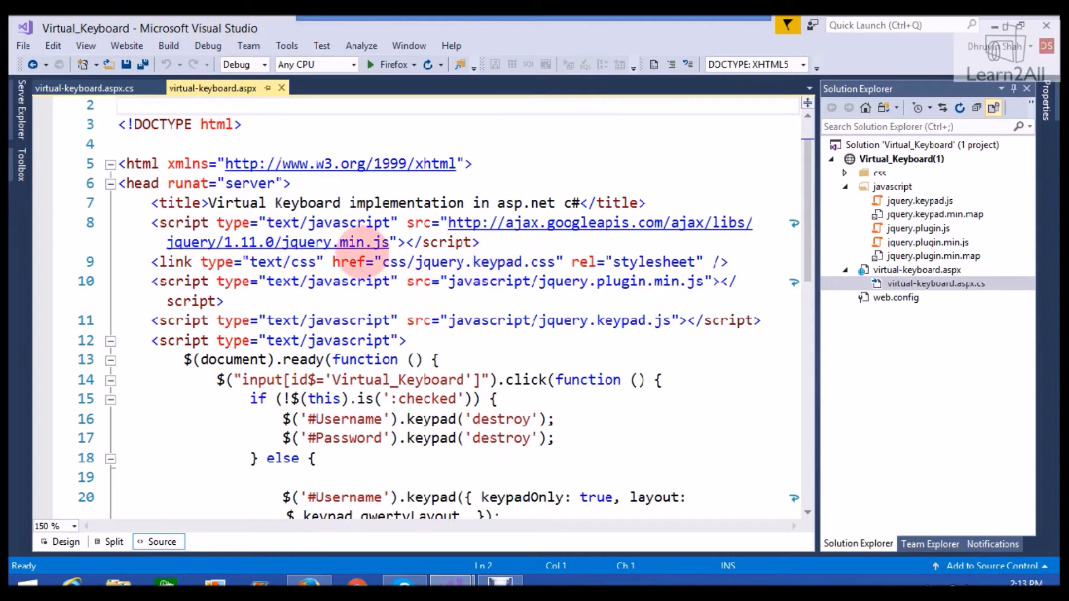
mouse_move(276, 242)
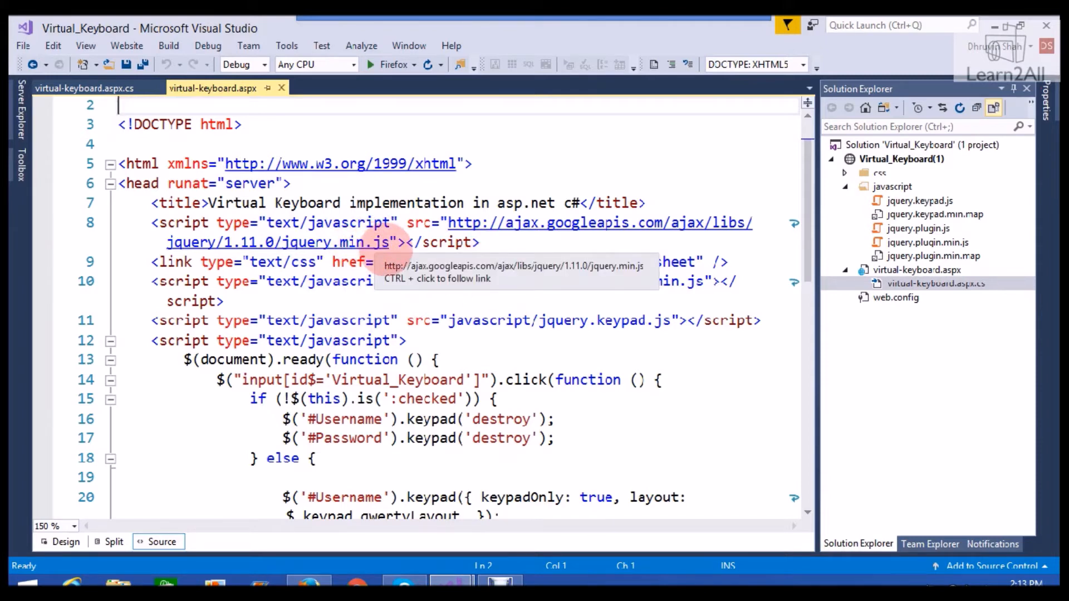
mouse_move(467, 360)
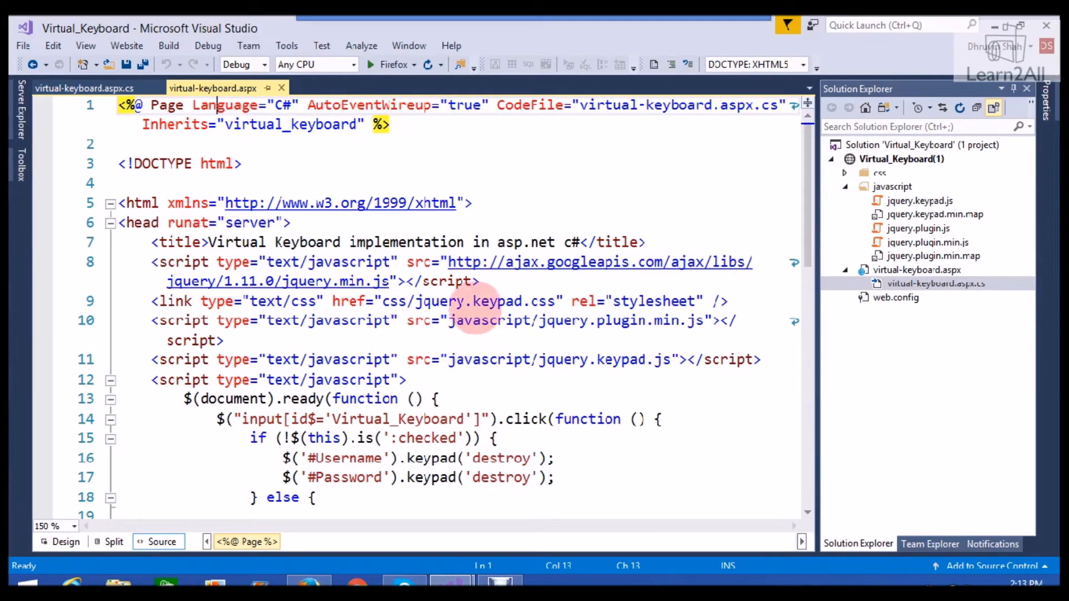
mouse_move(536, 321)
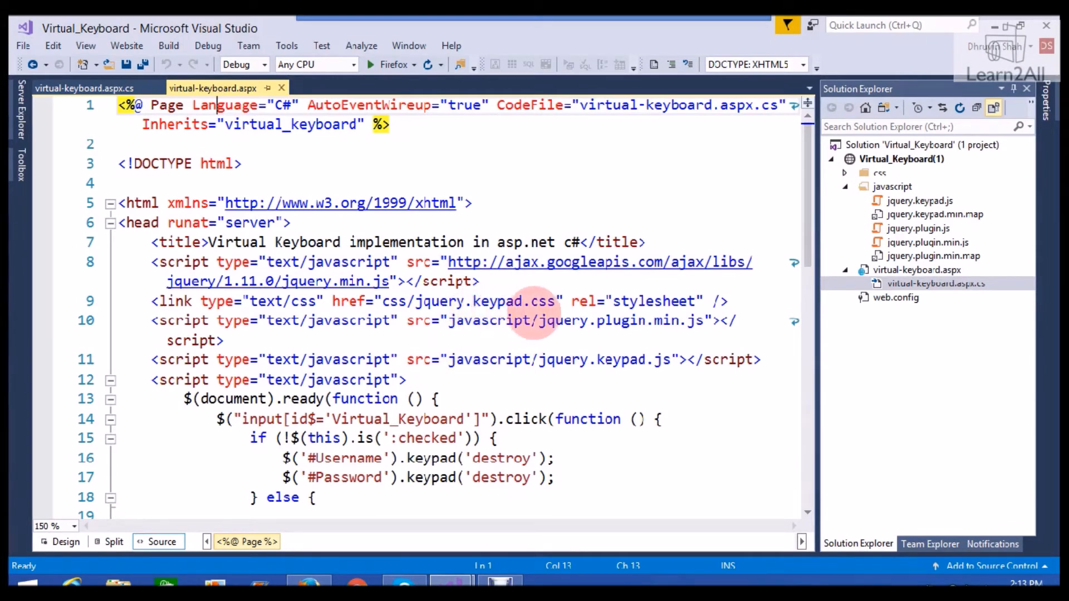
mouse_move(586, 331)
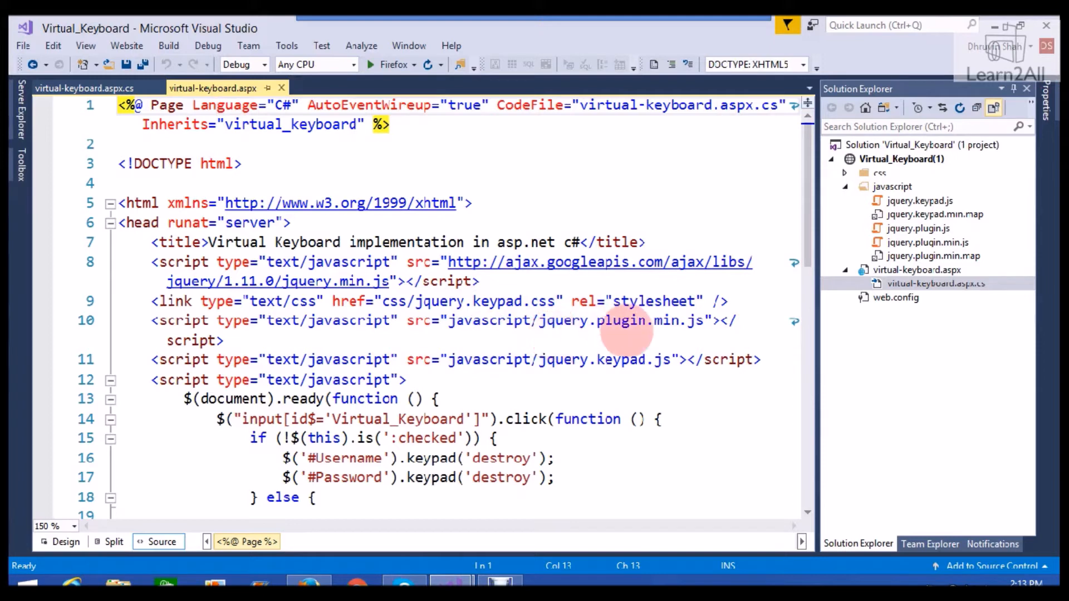
mouse_move(688, 330)
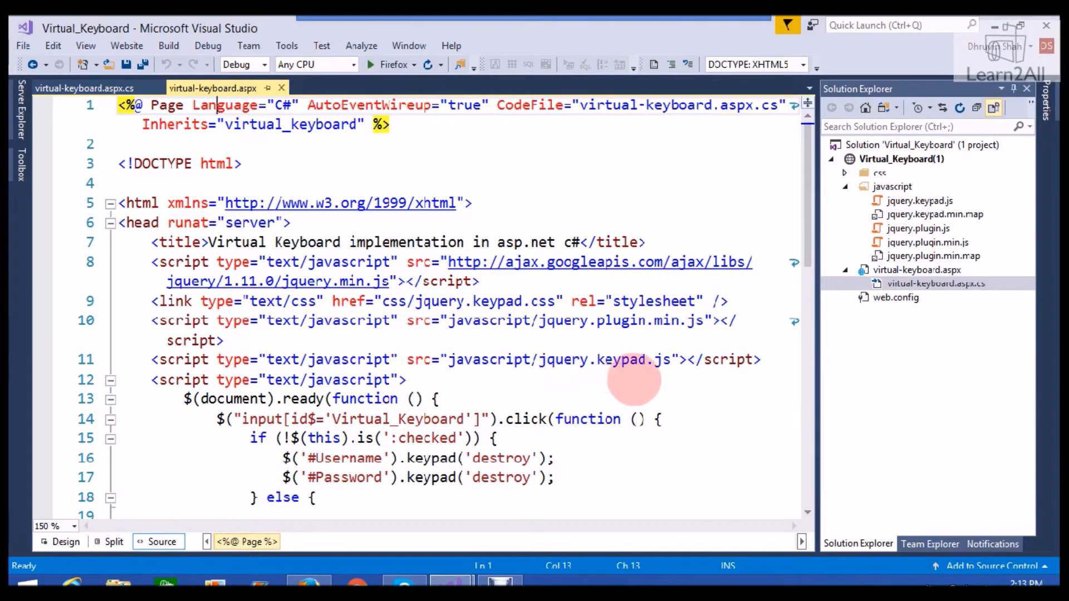
Complete the checkbox script: keypad('destroy') when unchecked, else keypad({keypadOnly:true, layout:qwertyLayout}) on both fields.
click(408, 380)
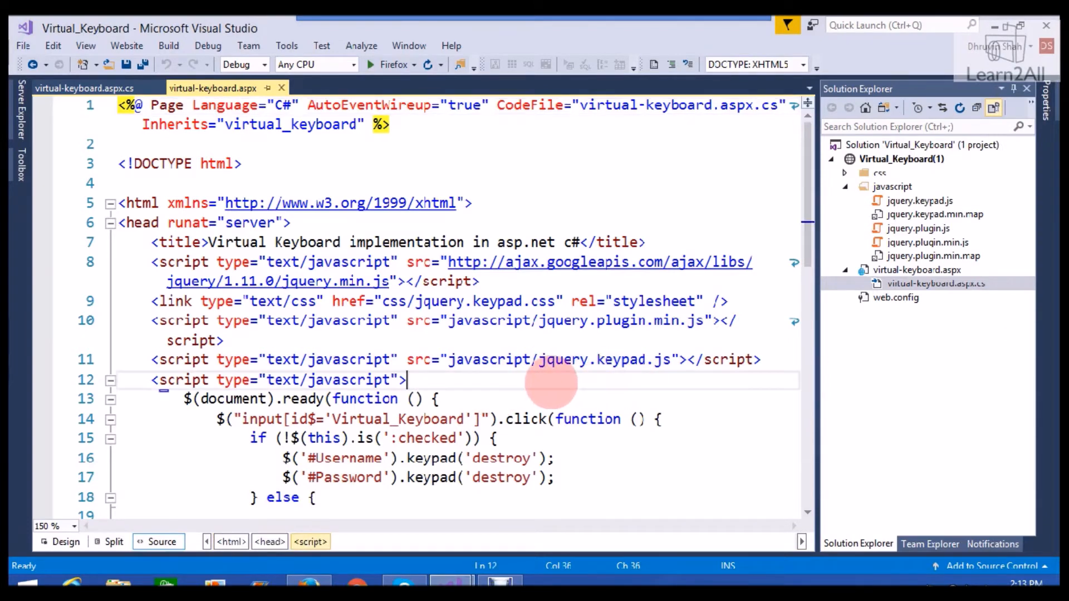
scroll(down, 3)
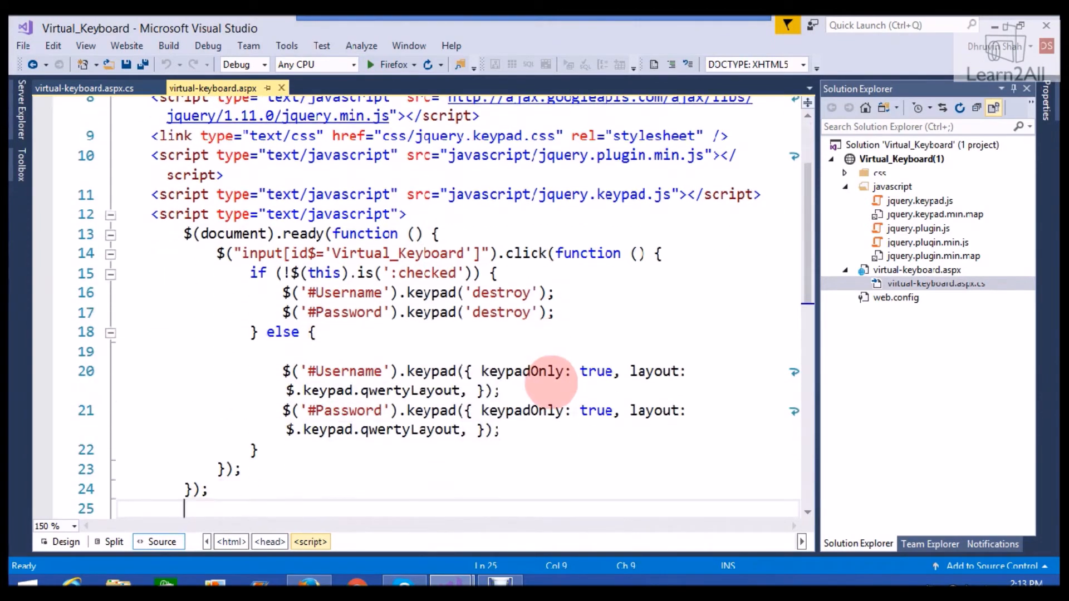
mouse_move(429, 273)
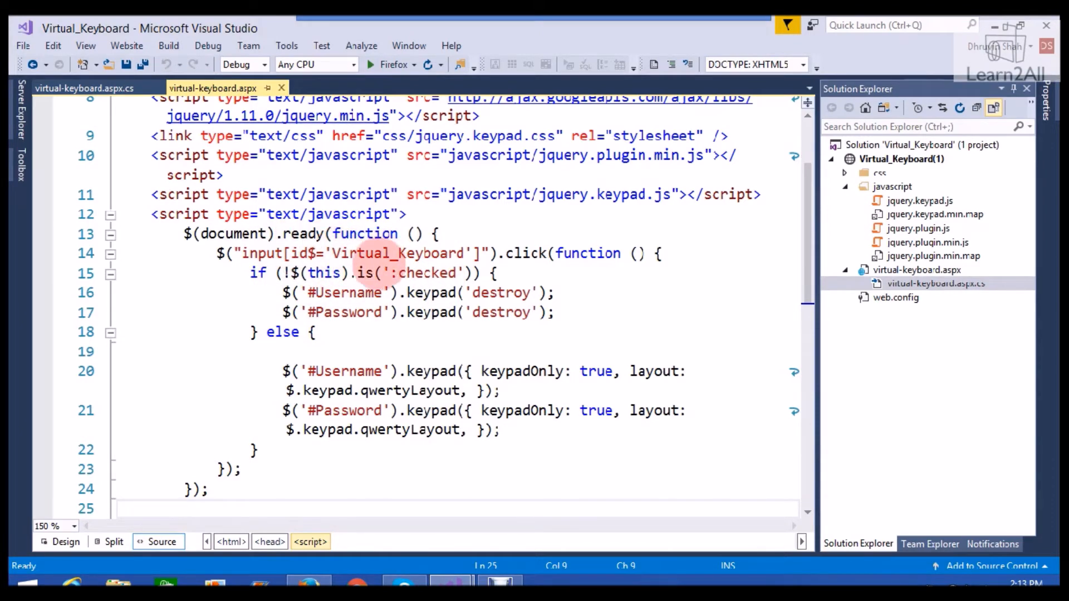
double_click(325, 273)
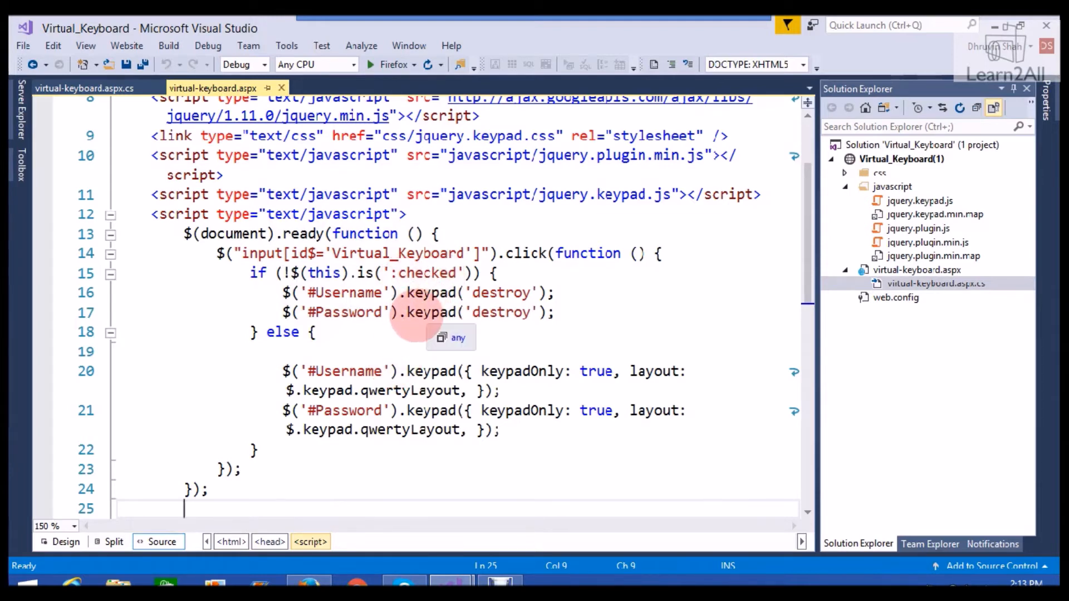
mouse_move(453, 361)
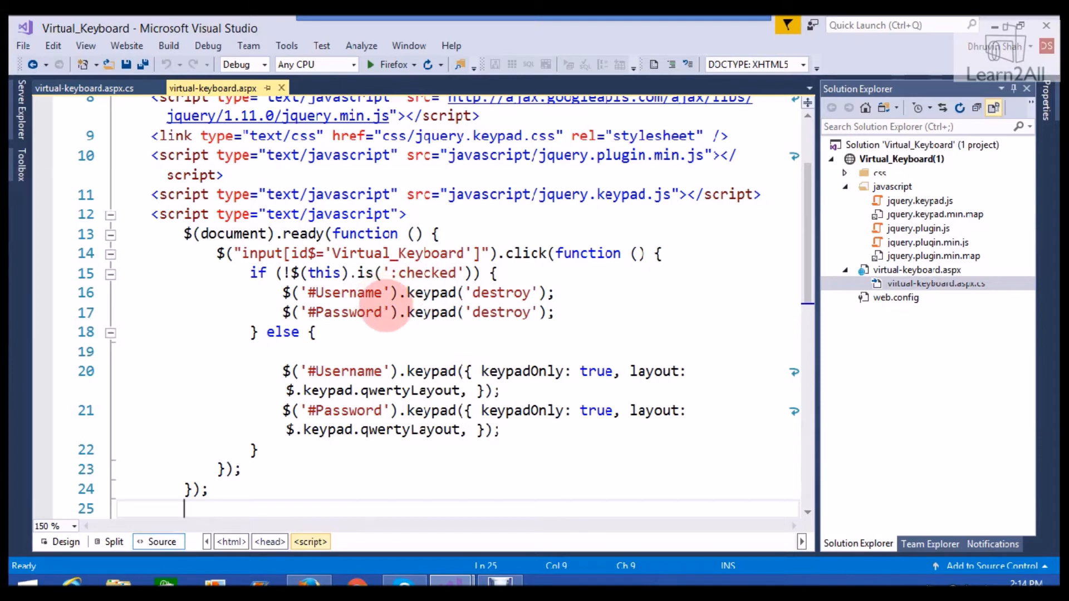
click(372, 293)
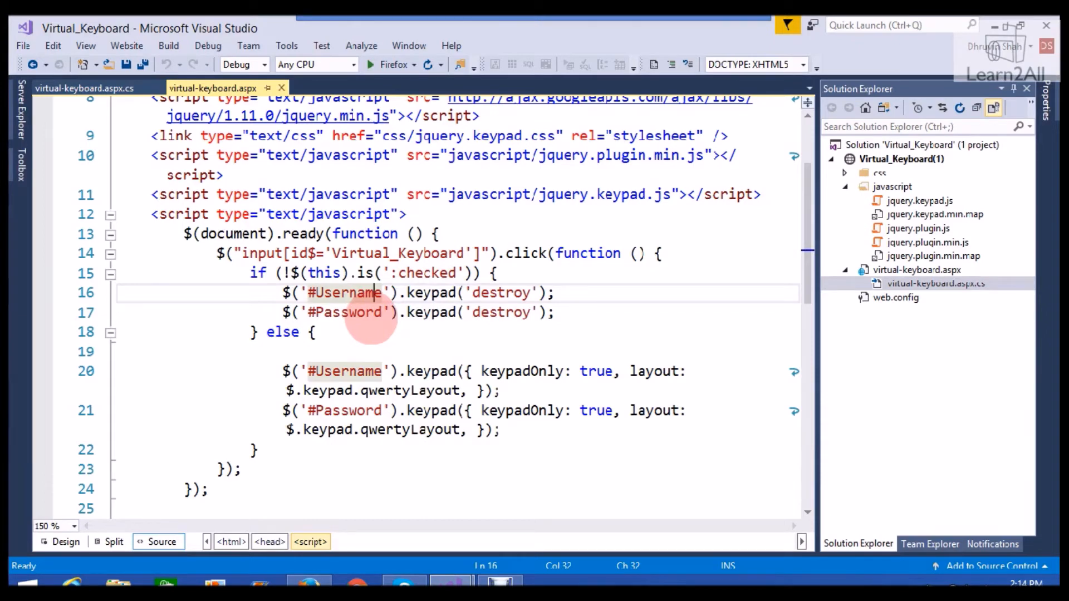
mouse_move(481, 334)
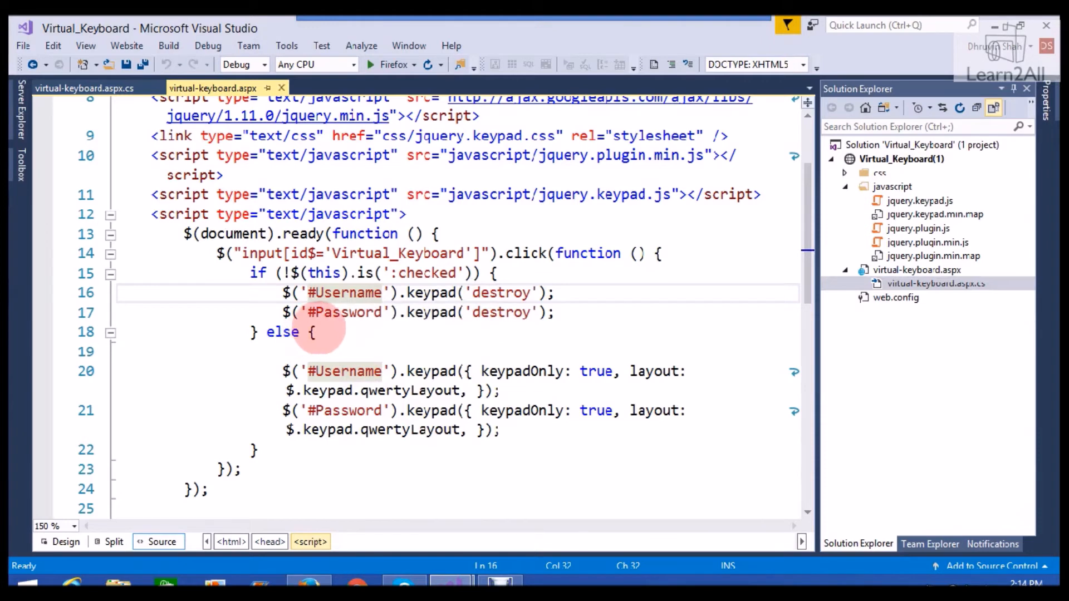
mouse_move(532, 411)
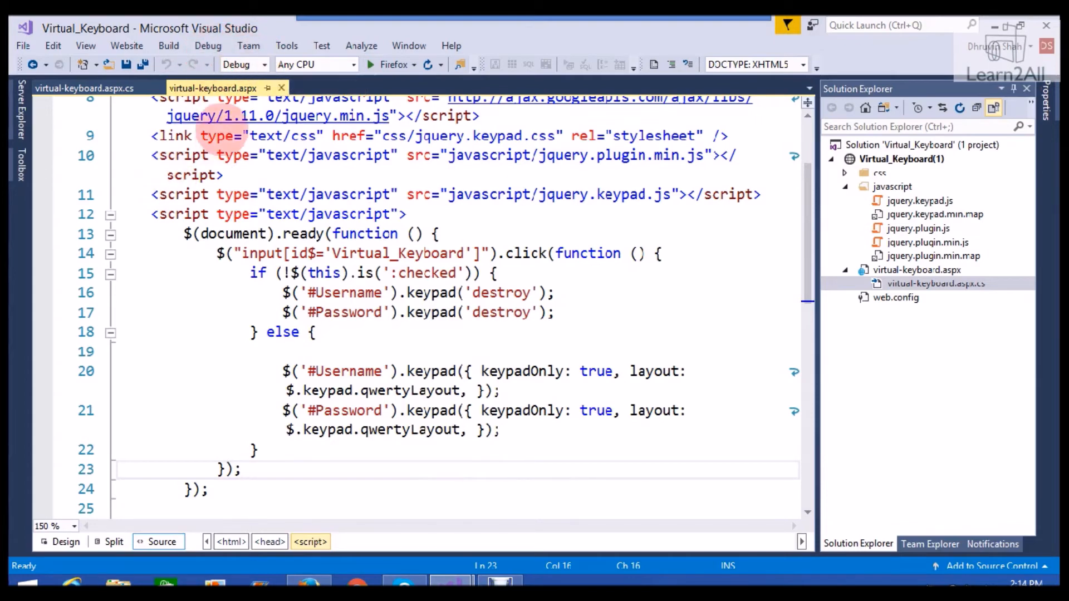
Run the login page on localhost in Firefox and focus the Password field with no keypad shown.
click(209, 46)
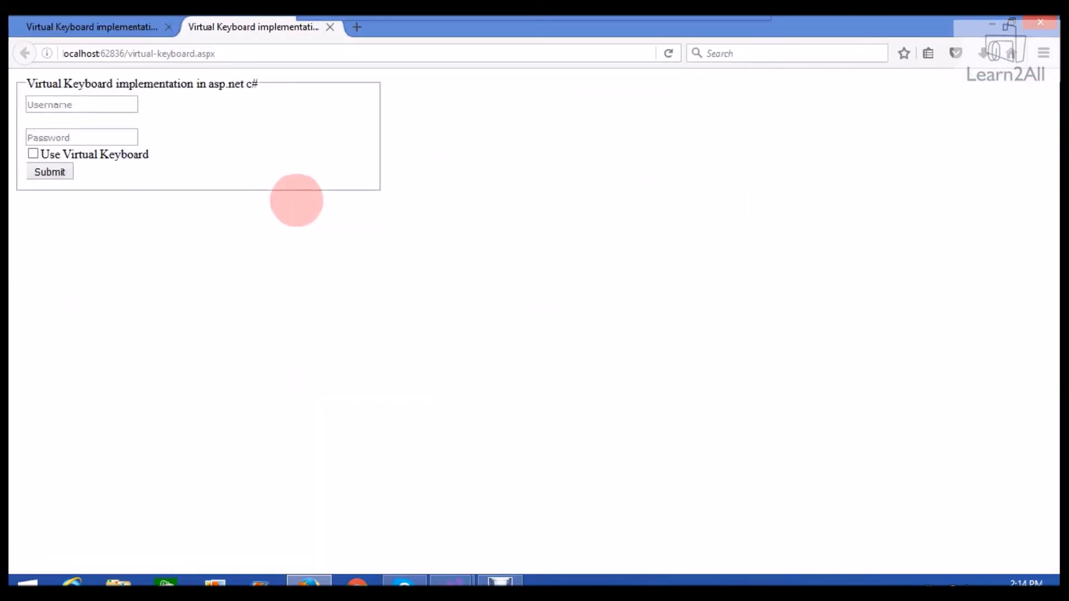
mouse_move(270, 229)
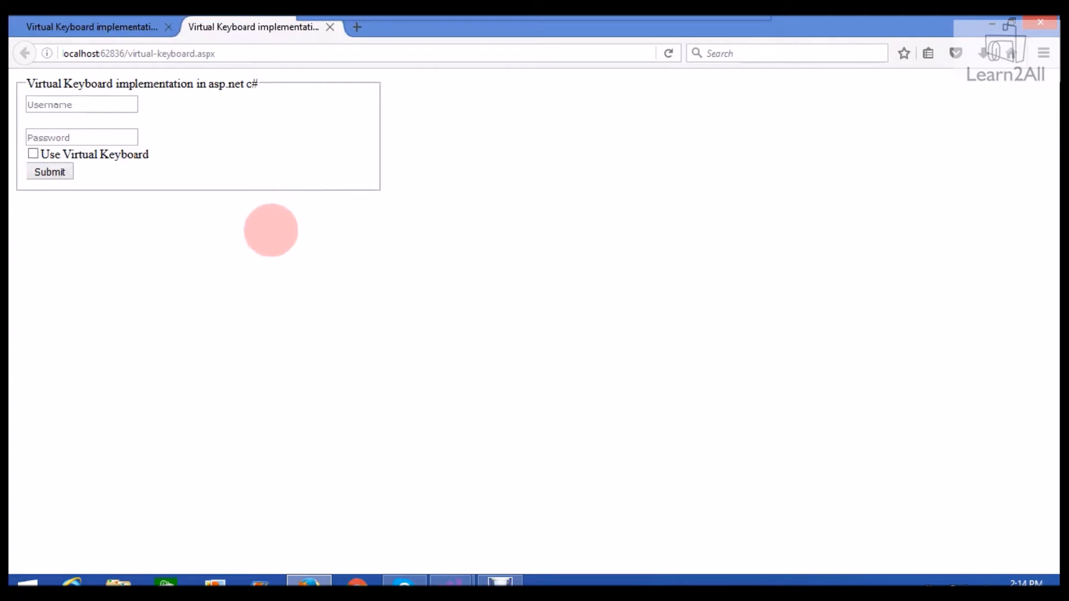
mouse_move(314, 276)
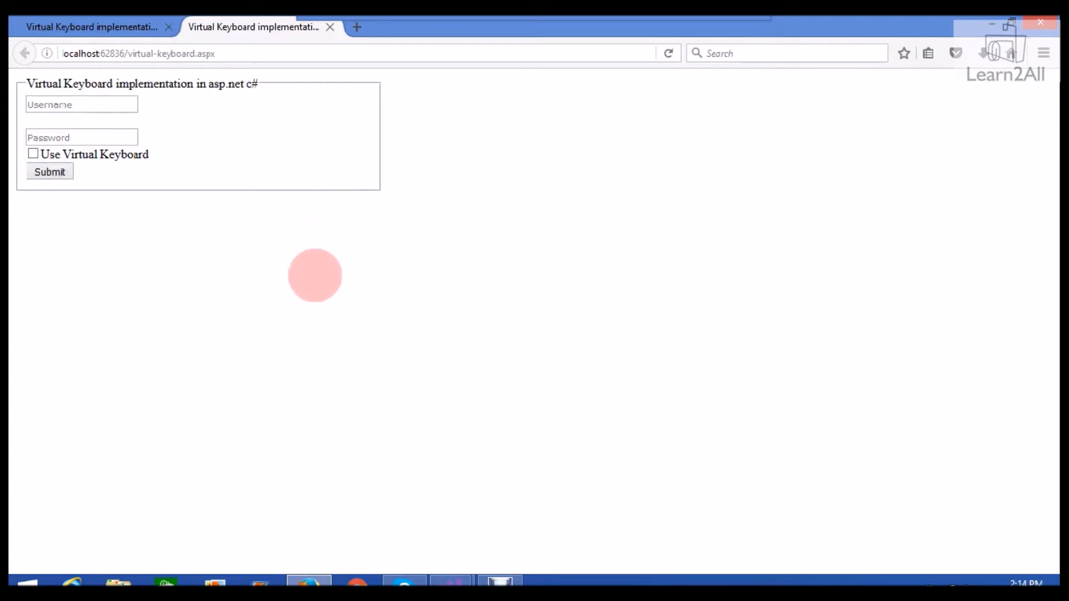
click(81, 105)
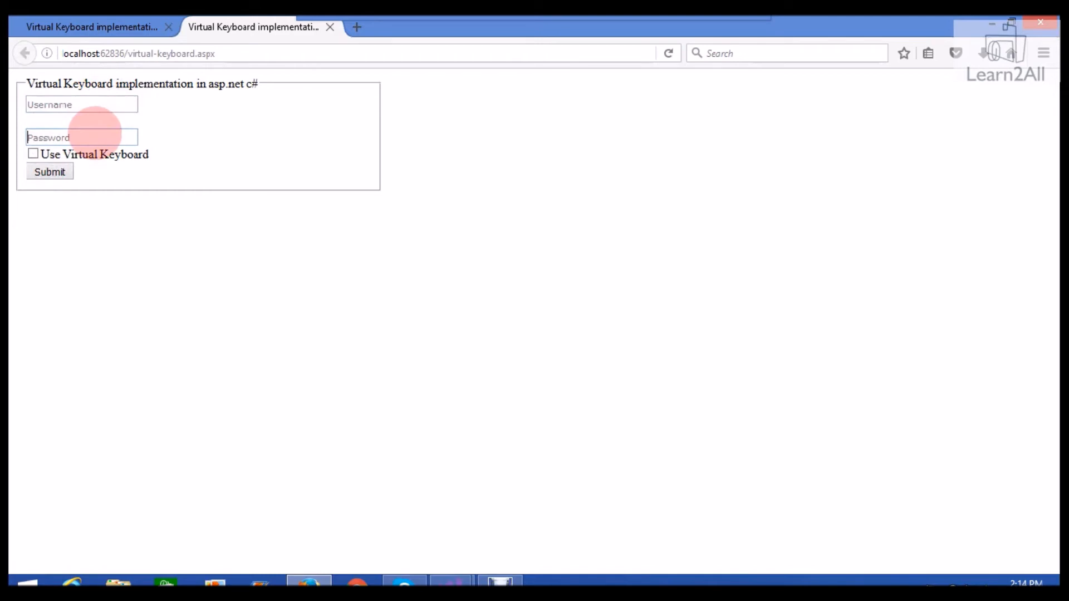
click(81, 104)
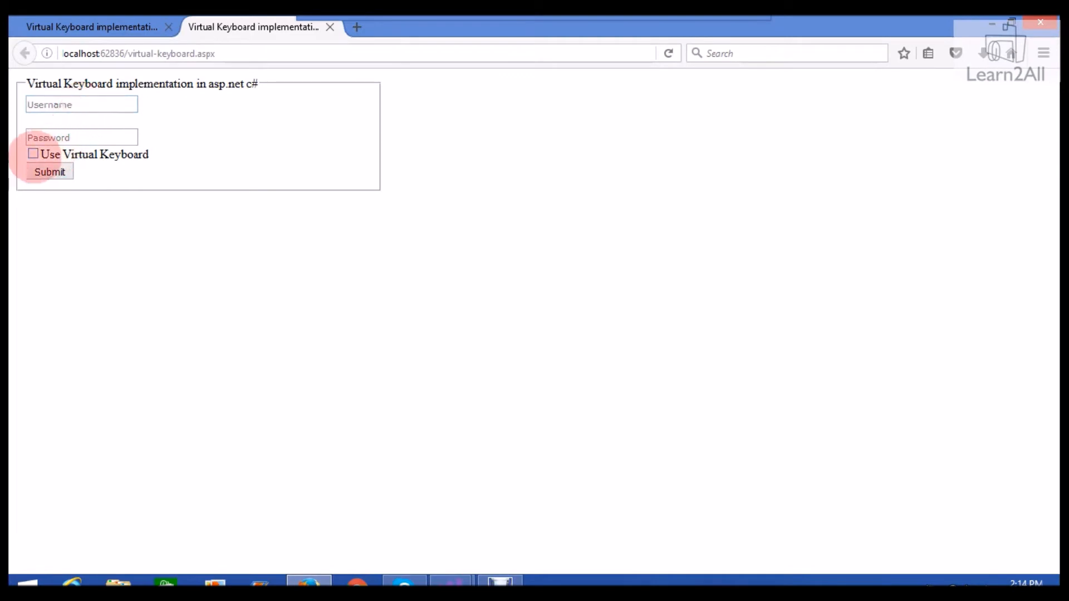
Enable Use Virtual Keyboard and enter username letters on the Username field's keypad.
click(33, 153)
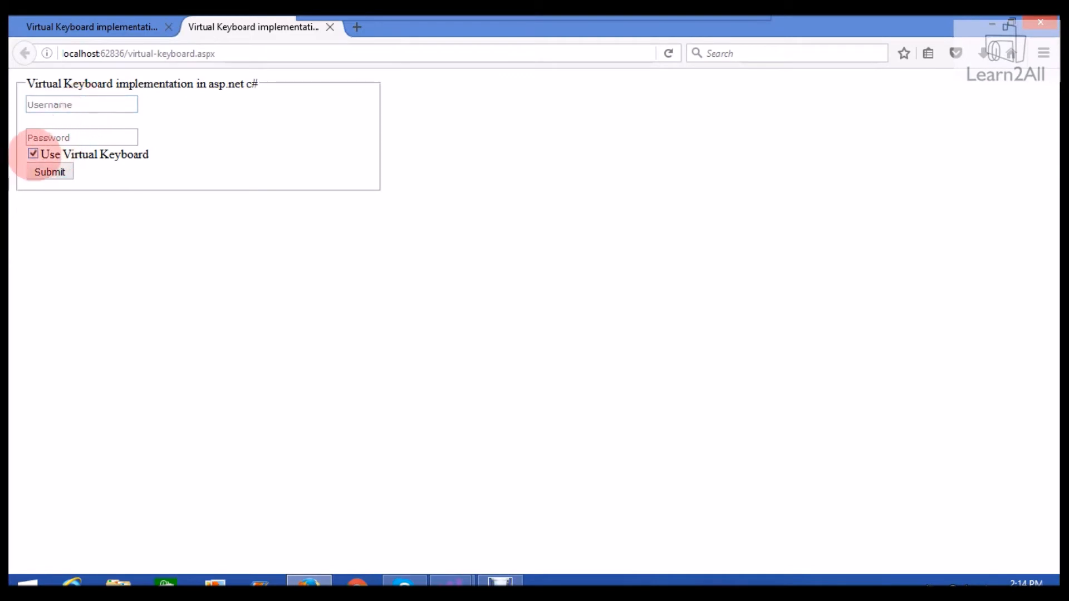
click(81, 104)
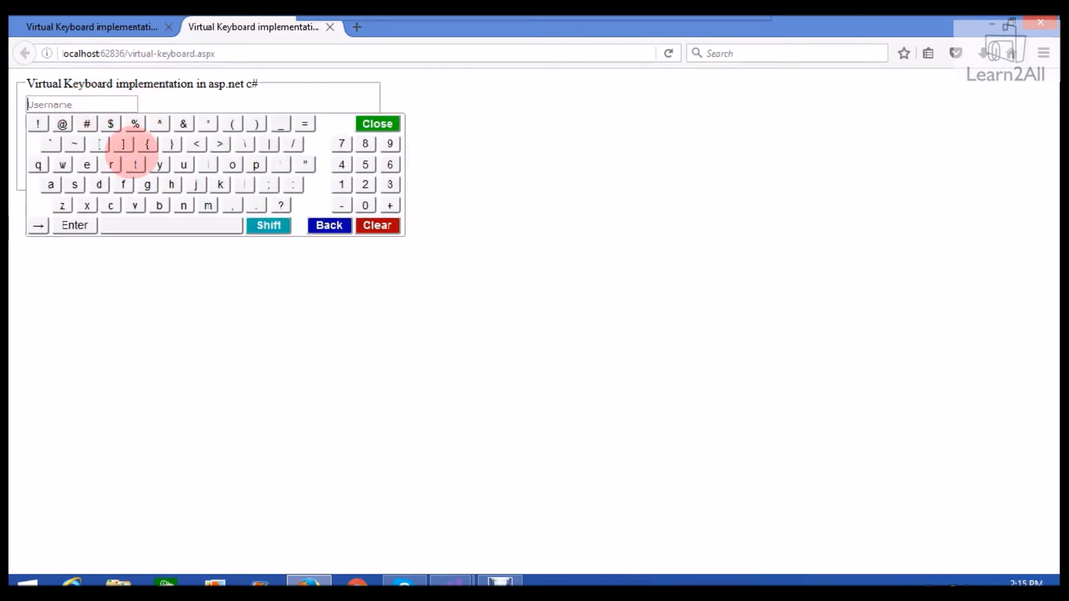
click(98, 185)
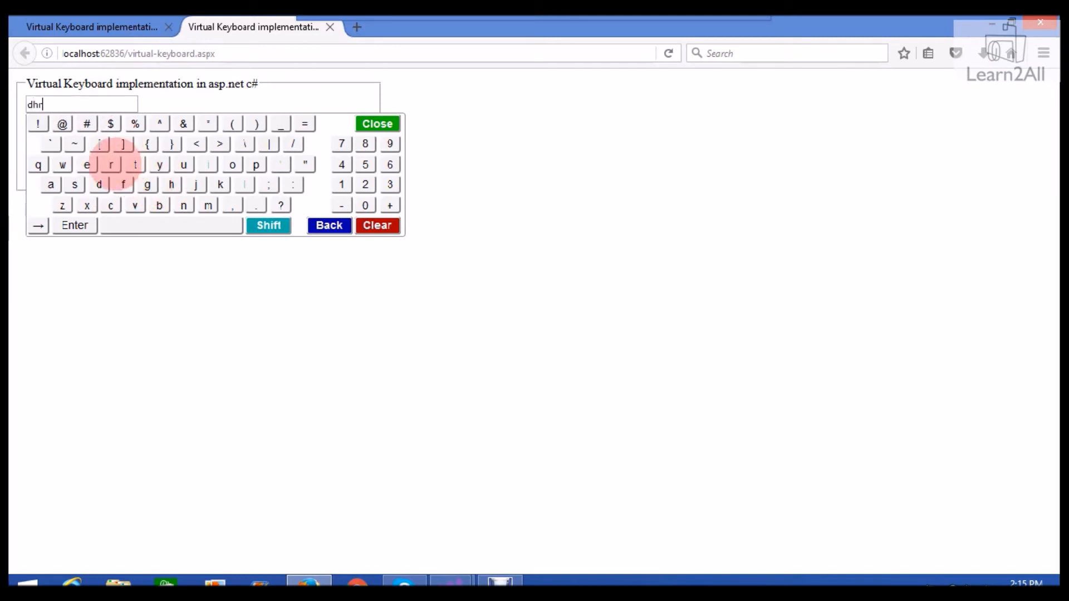
click(184, 165)
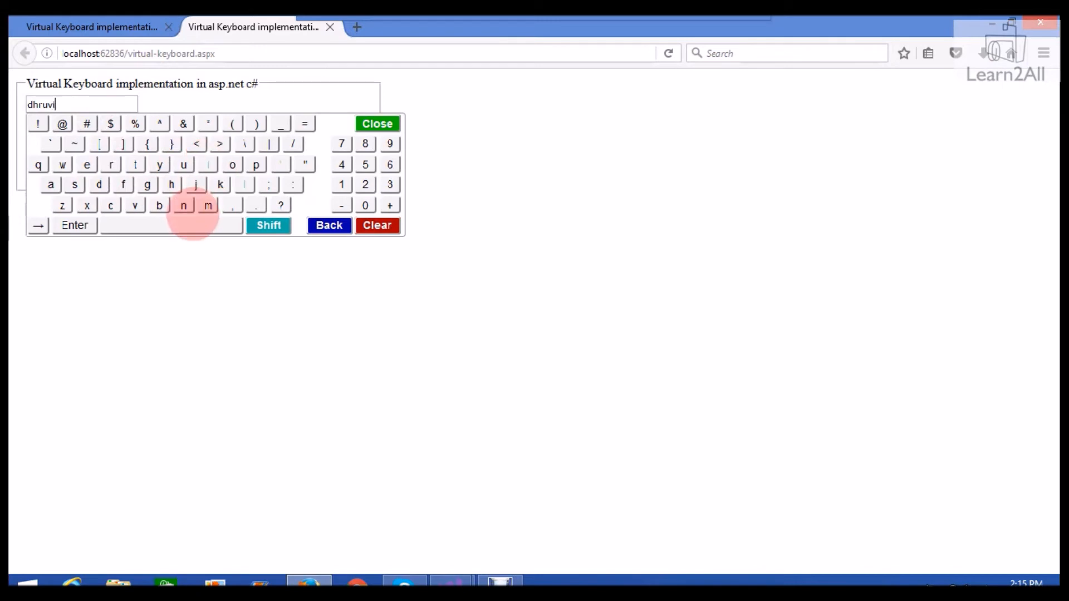
click(182, 204)
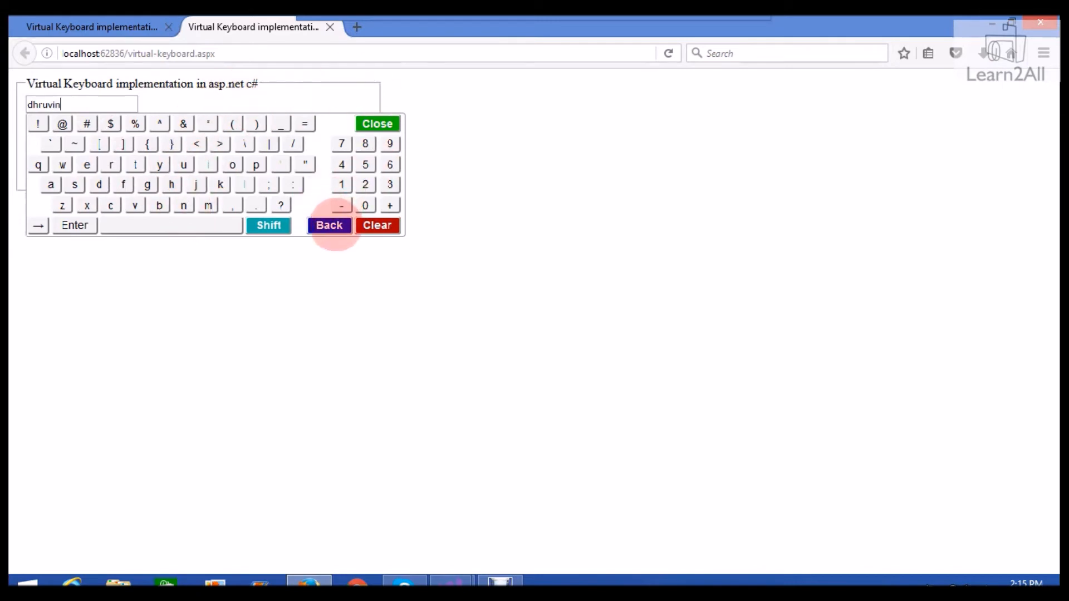
mouse_move(329, 225)
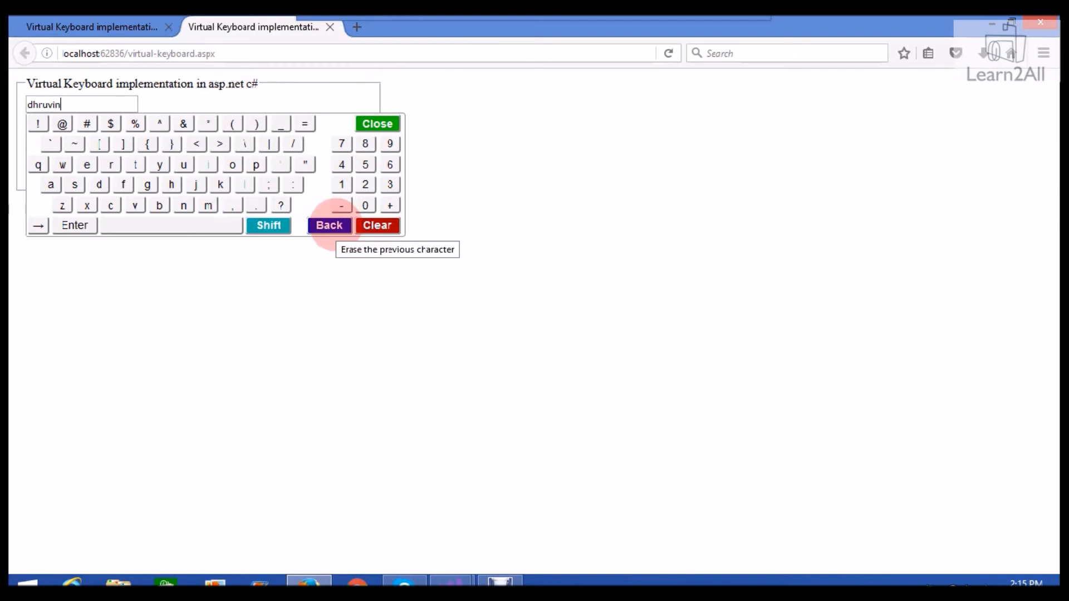
Erase two characters with Back, retype them so Username reads 'dhruvin', and close the keypad.
click(329, 224)
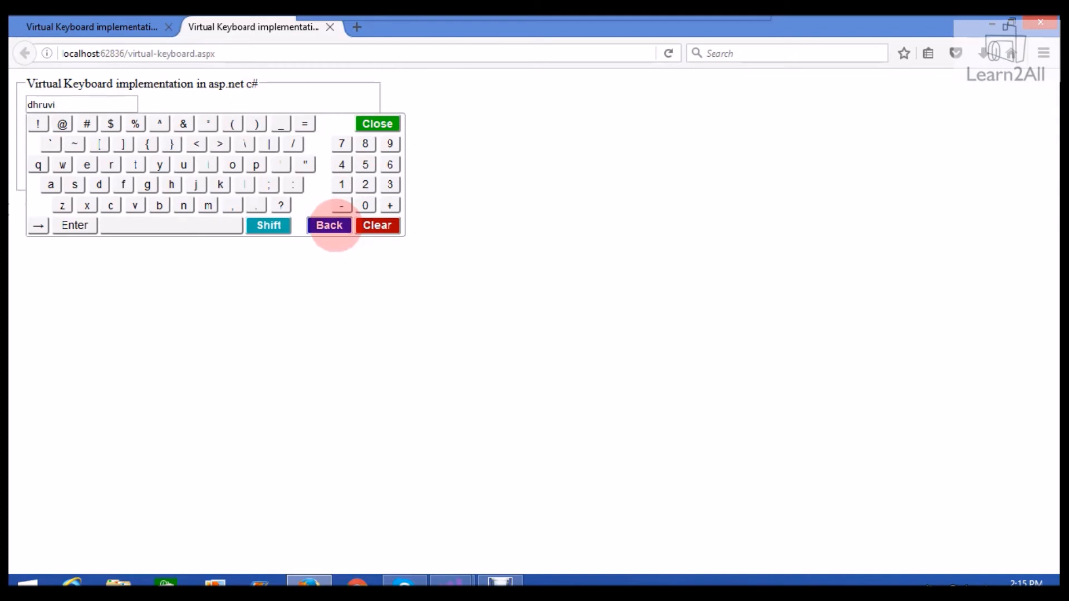
click(329, 225)
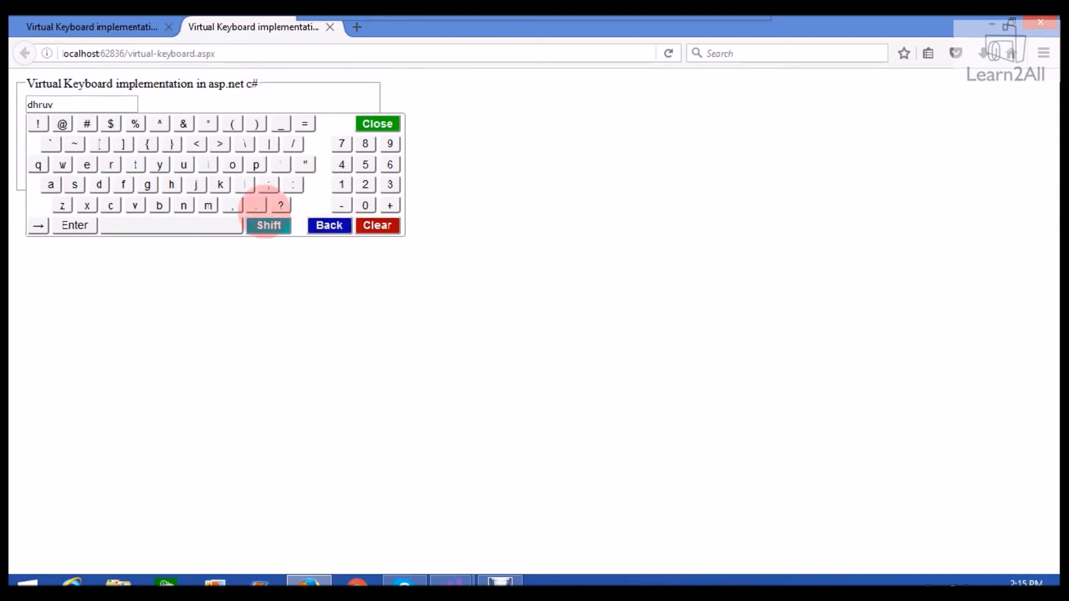
click(208, 164)
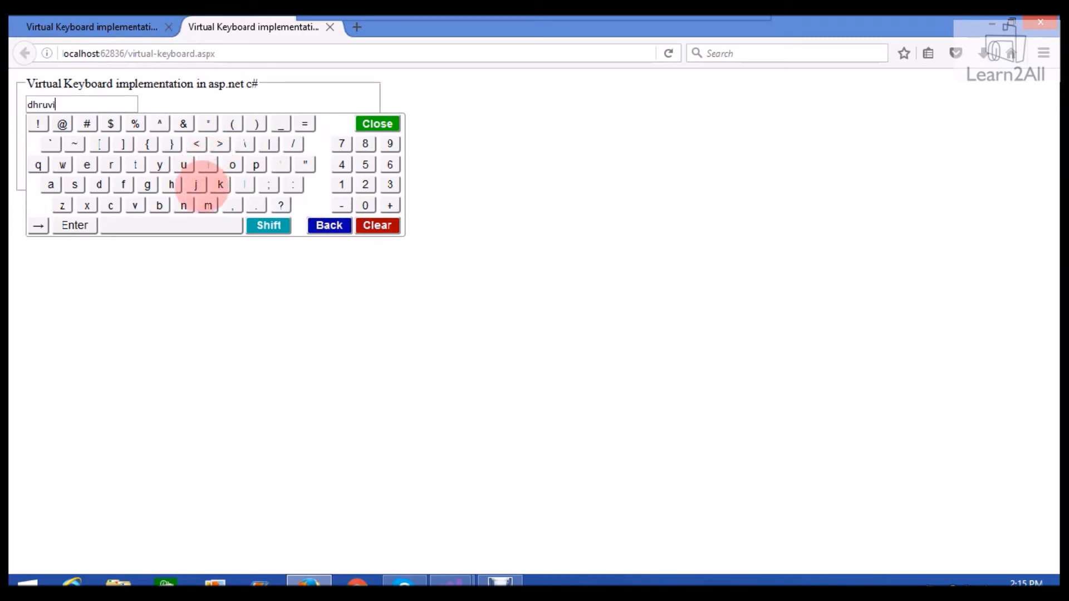
click(184, 205)
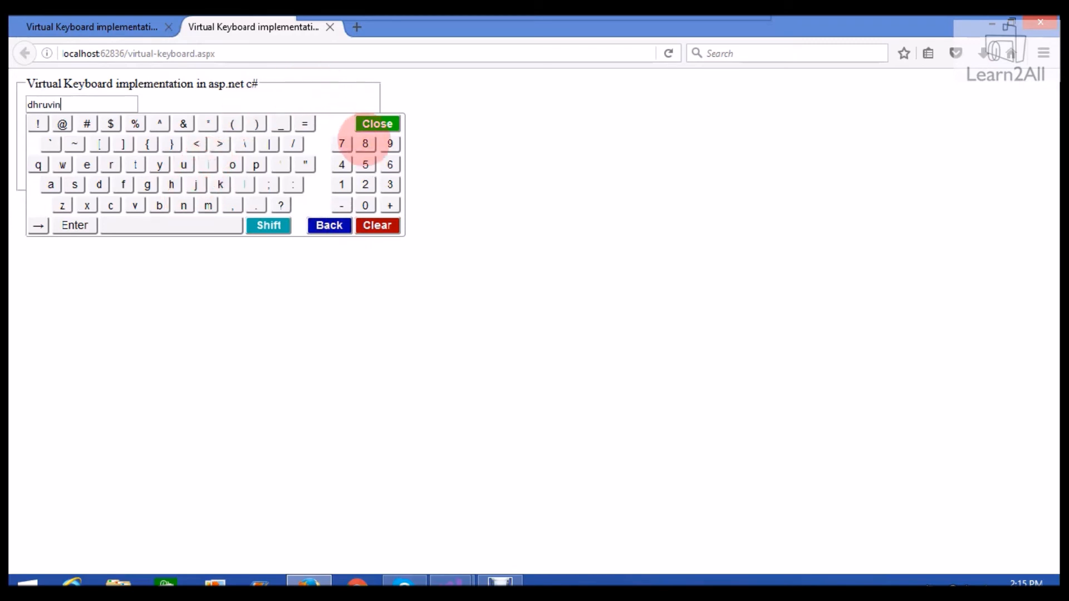
mouse_move(378, 123)
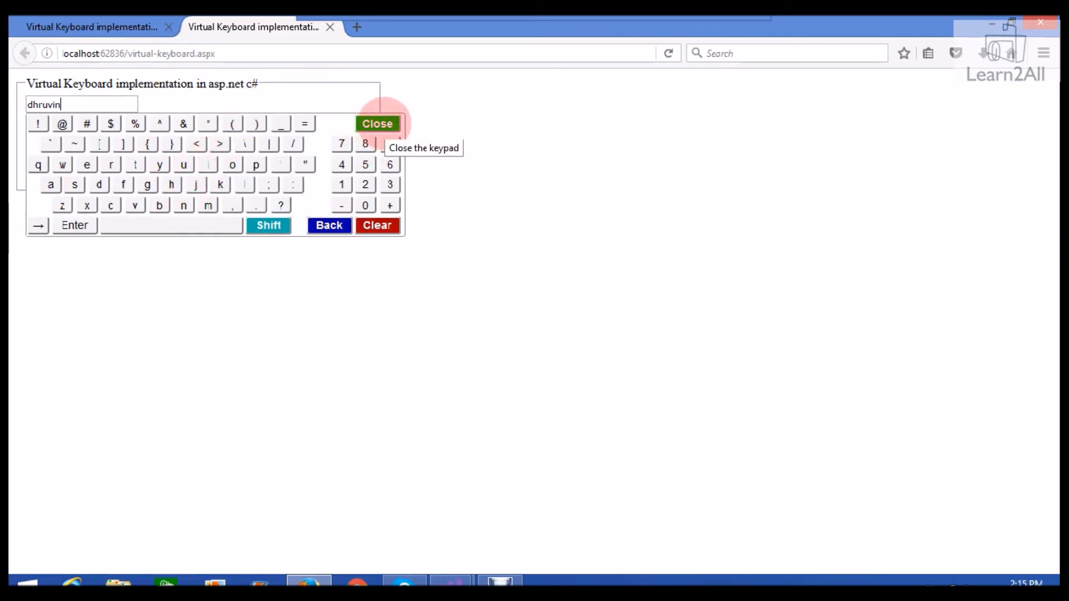
click(377, 123)
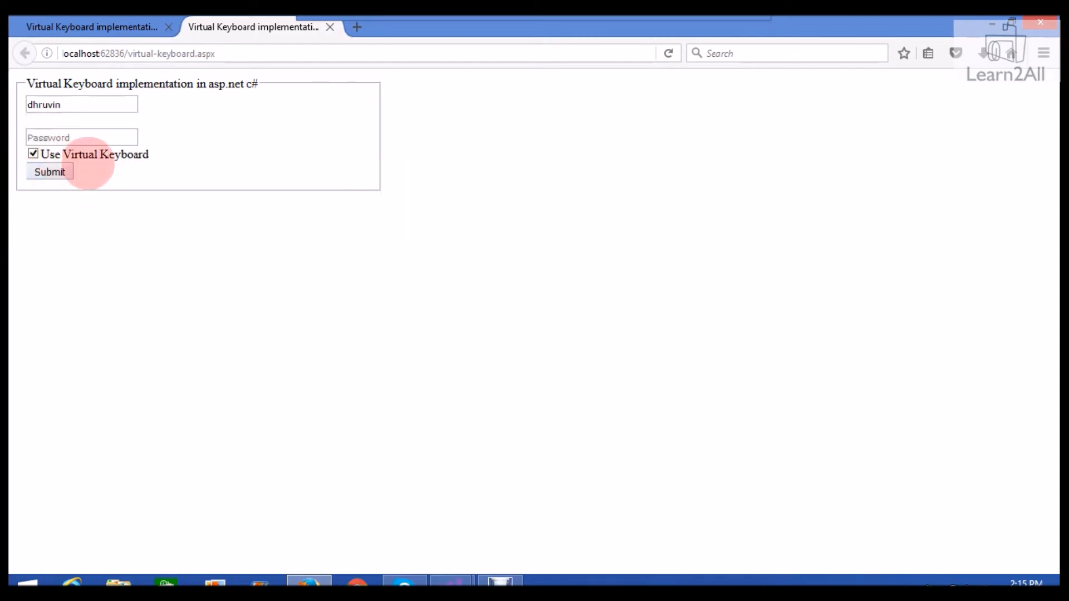
Enter a six-character password on the Password field's keypad and close it.
click(81, 136)
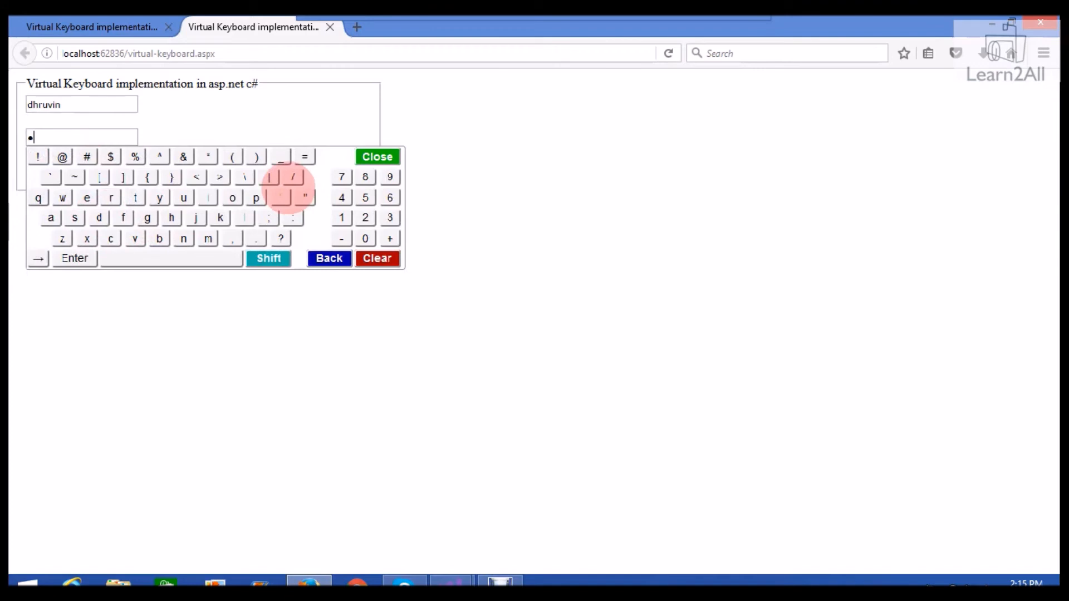
click(329, 259)
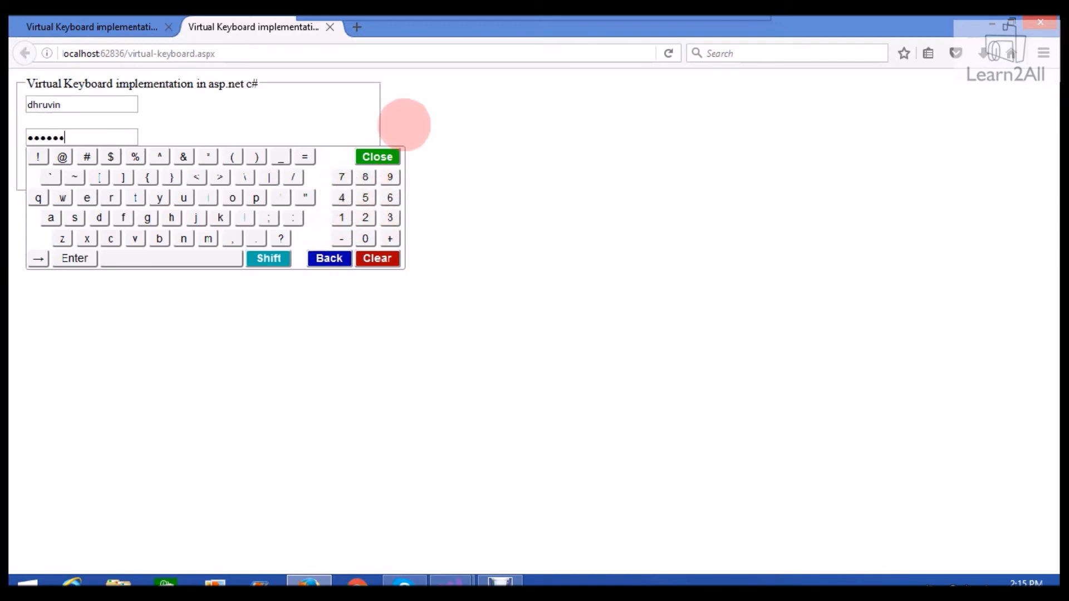
click(376, 156)
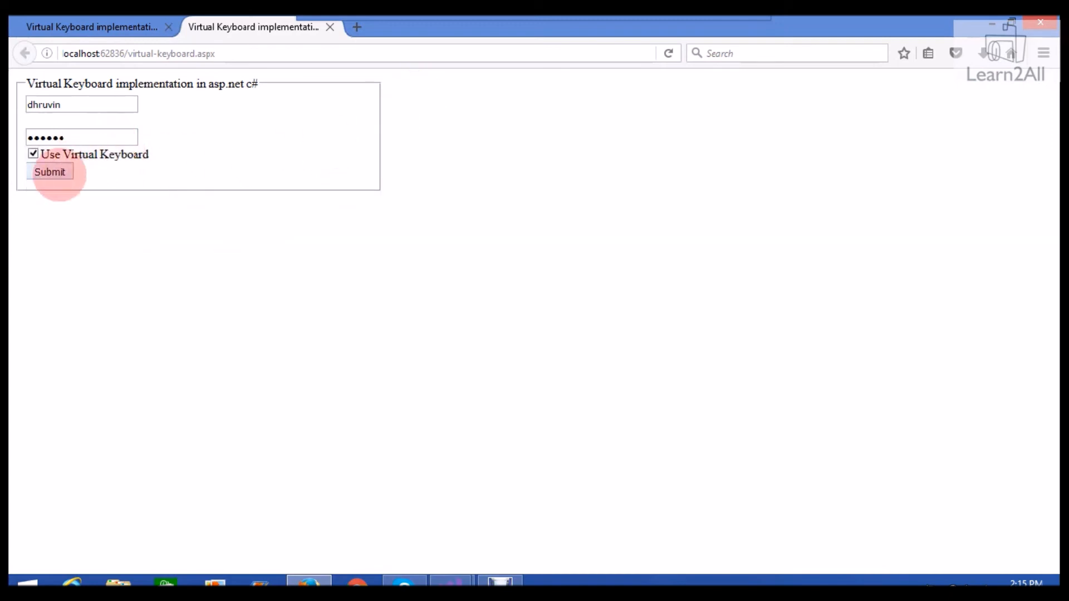
Submit the login form and reach the virtual keyboard article's Download Now section.
click(49, 172)
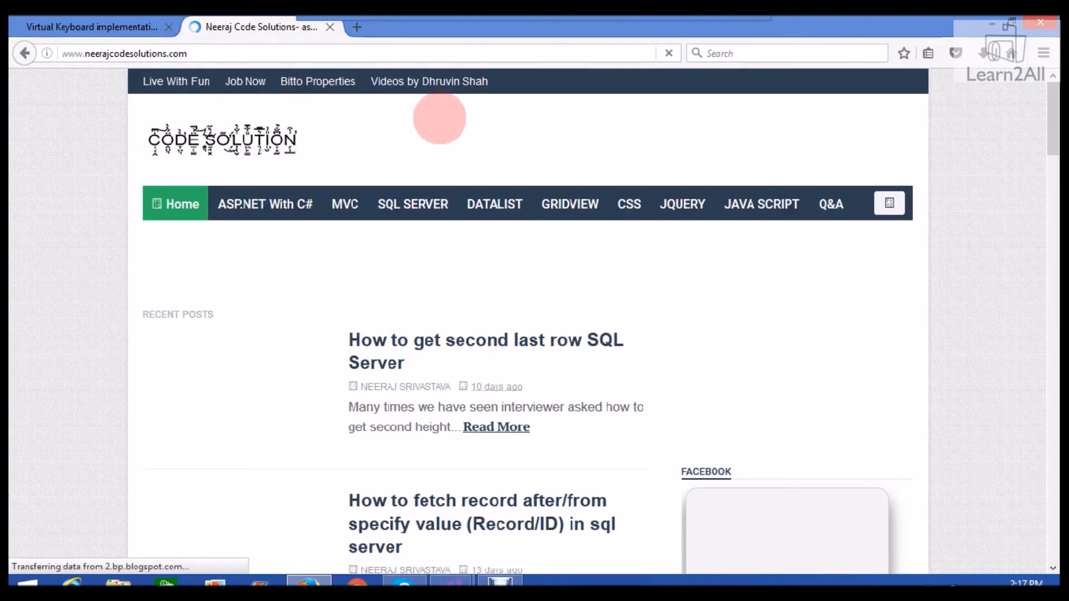
scroll(down, 3)
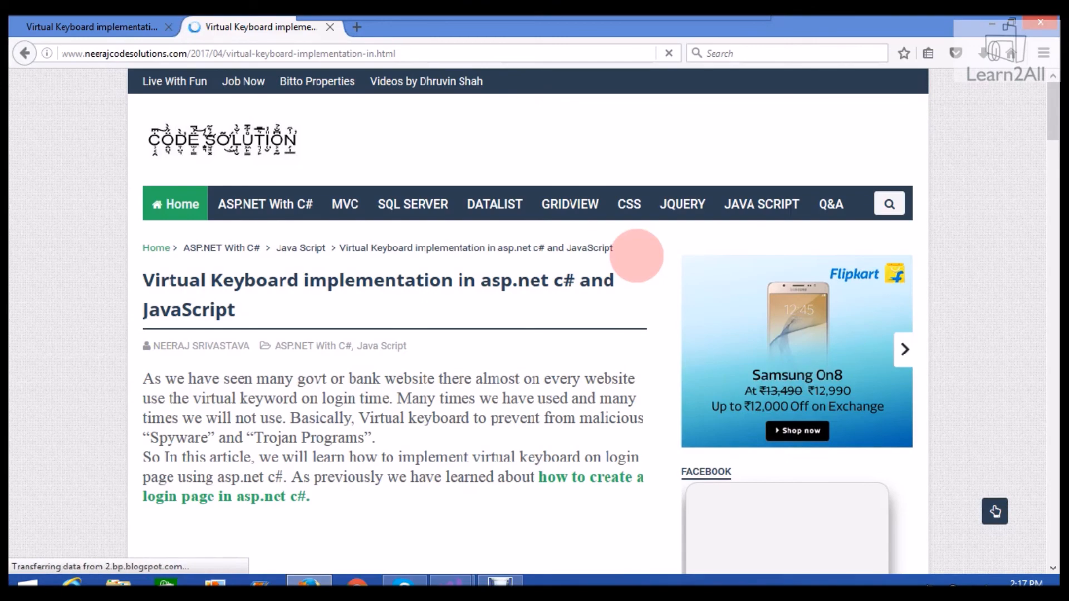
scroll(down, 3)
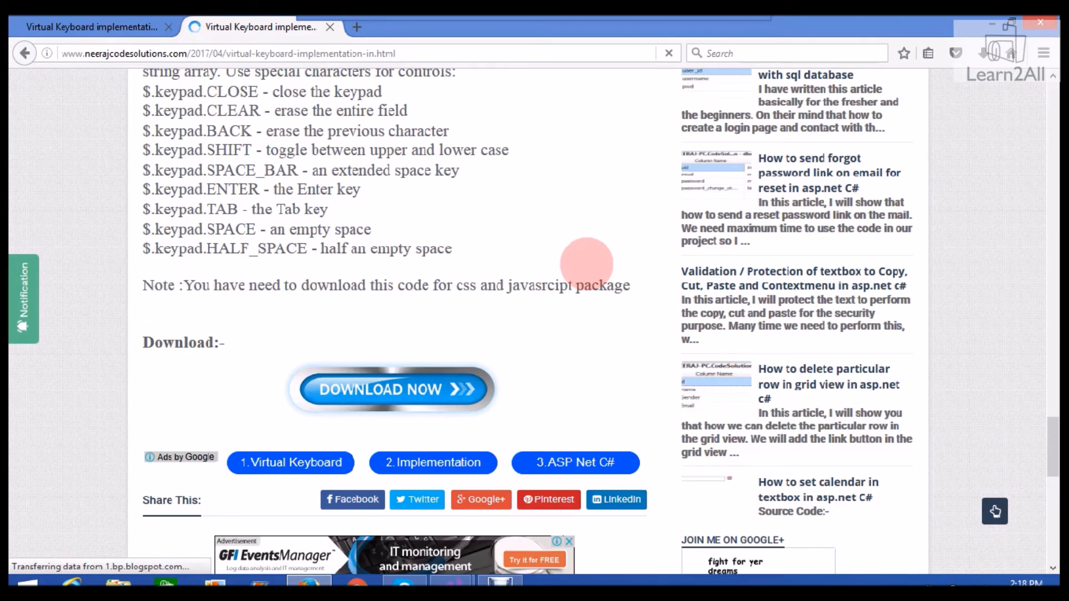